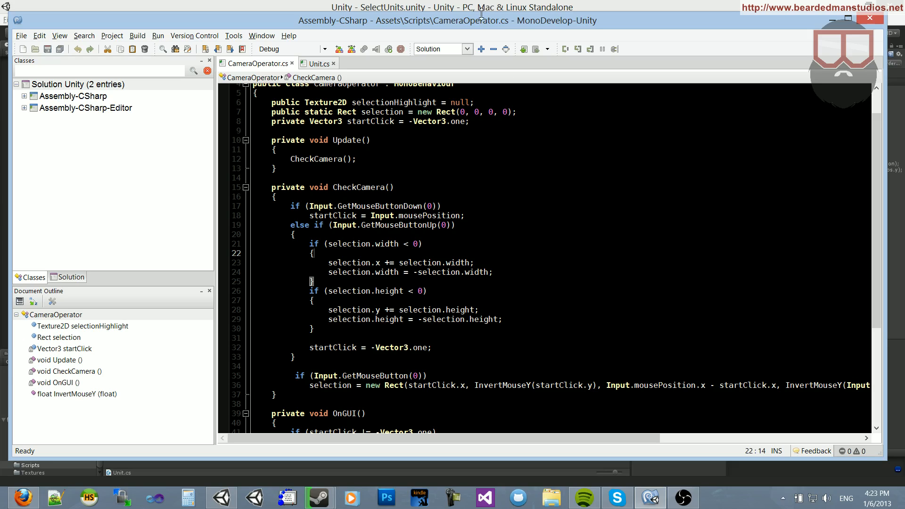
Switch from the CameraOperator script to the Unity editor via the taskbar
click(221, 497)
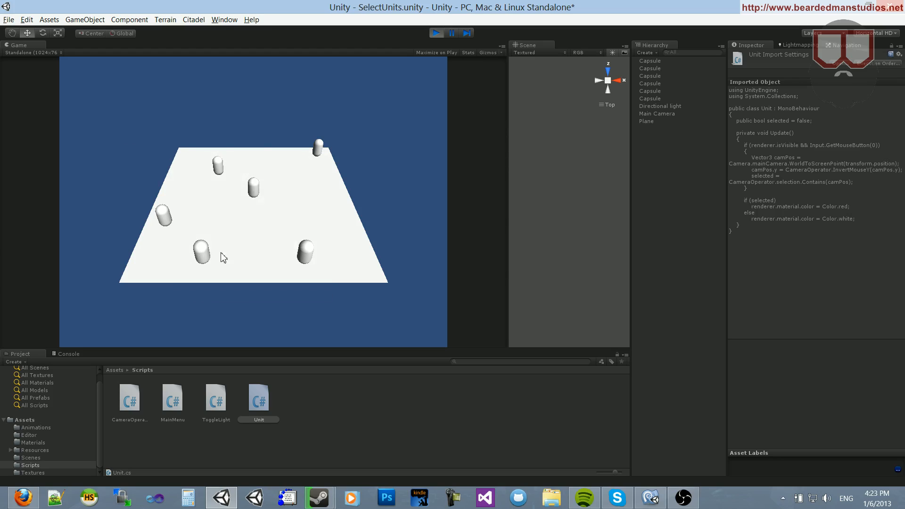
mouse_move(231, 247)
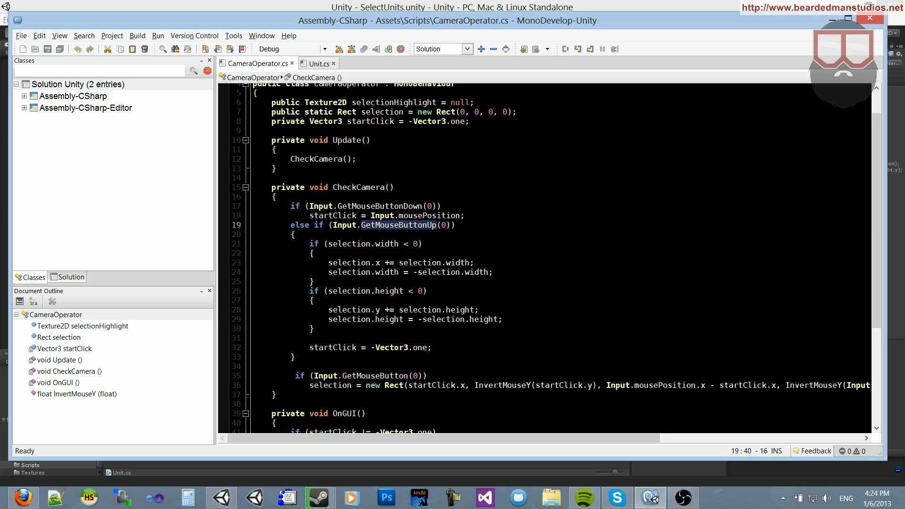
drag(314, 243, 314, 329)
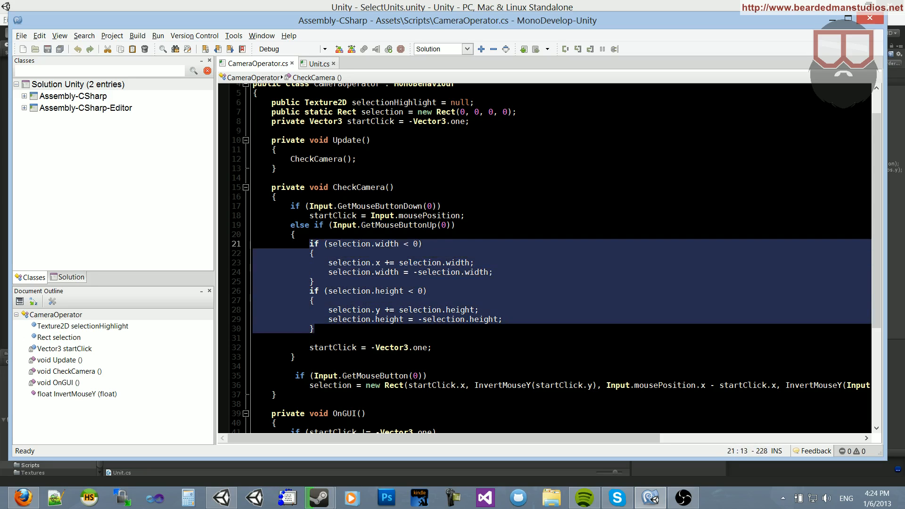
key(Delete)
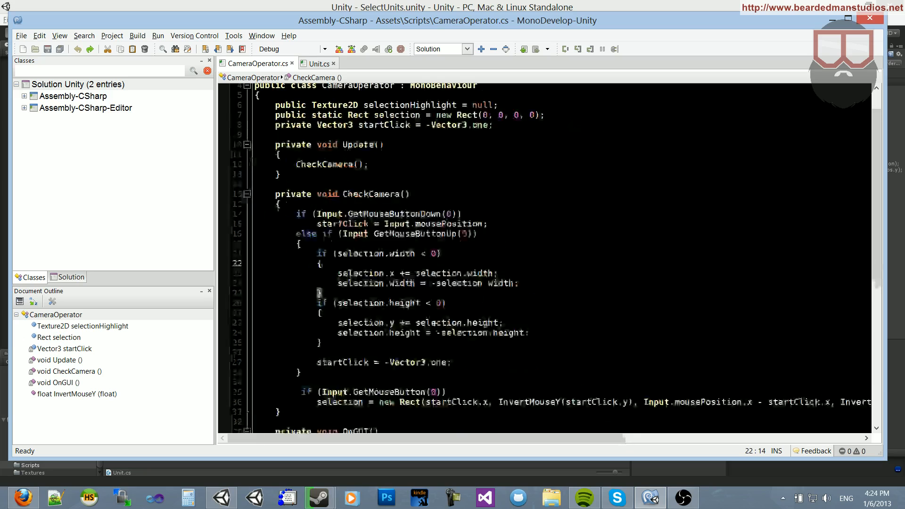
scroll(down, 3)
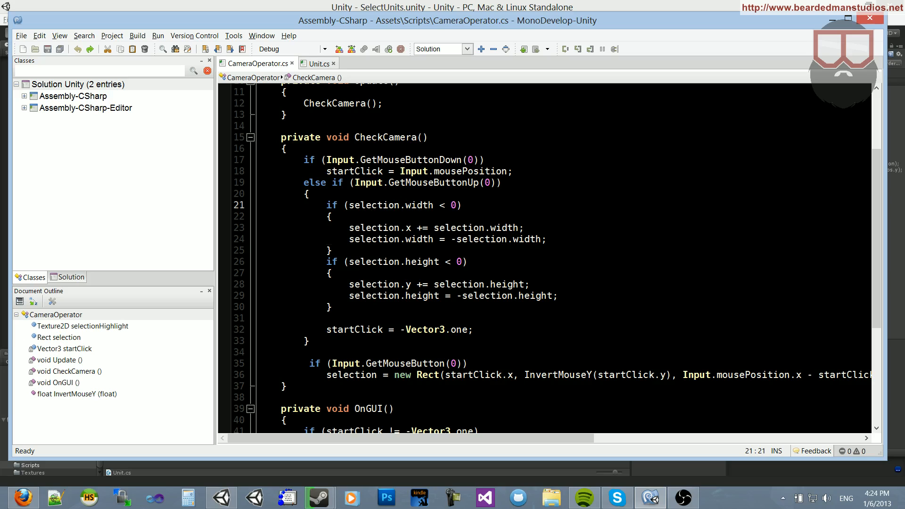
Relocate the negative width/height flip checks inside the GetMouseButton(0) block after the selection assignment and re-indent
drag(329, 205, 329, 306)
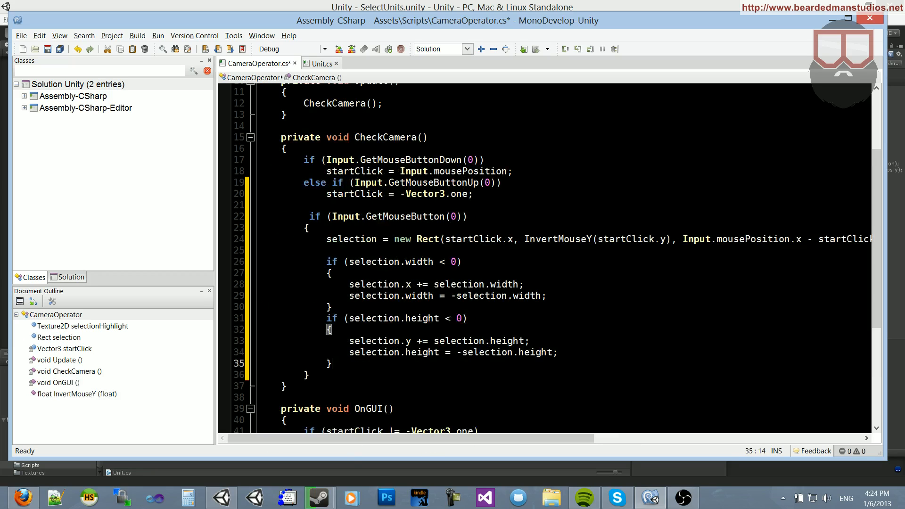
drag(304, 238, 287, 375)
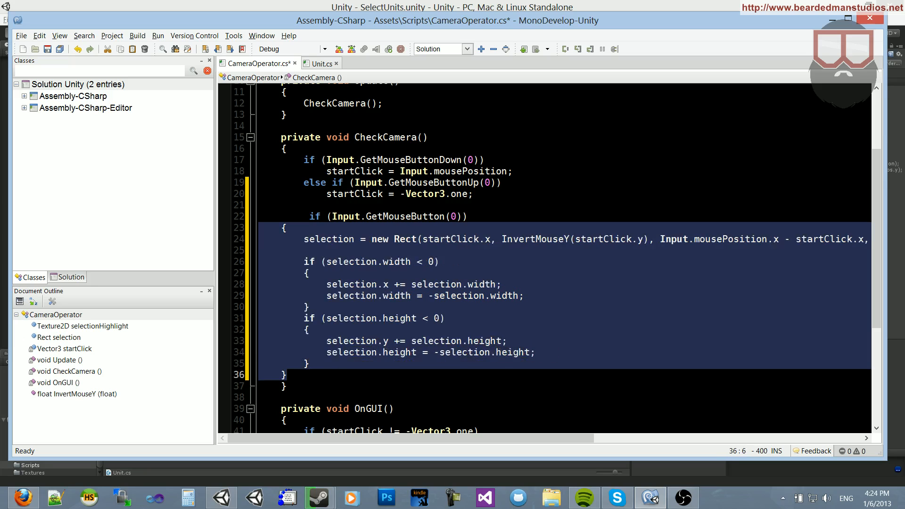